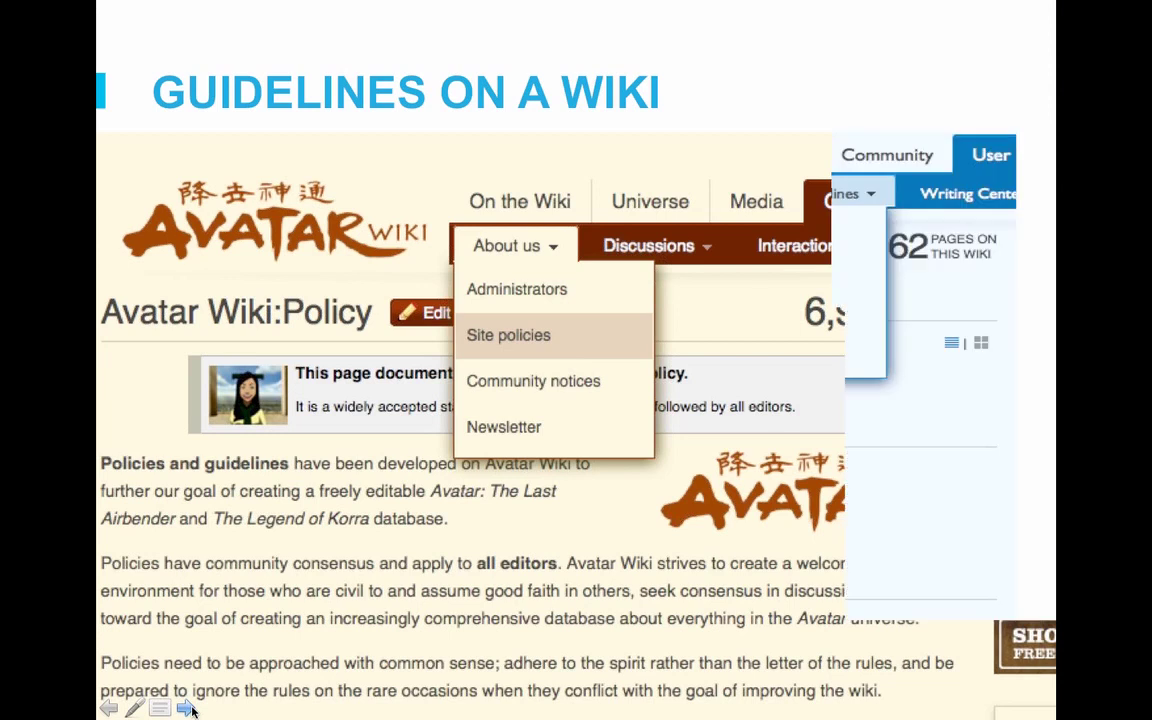
Step: Advance the slideshow from the Avatar Wiki policy slide to the Star Wars Fanon policies slide
{"action": "left_click", "coordinate": [185, 707]}
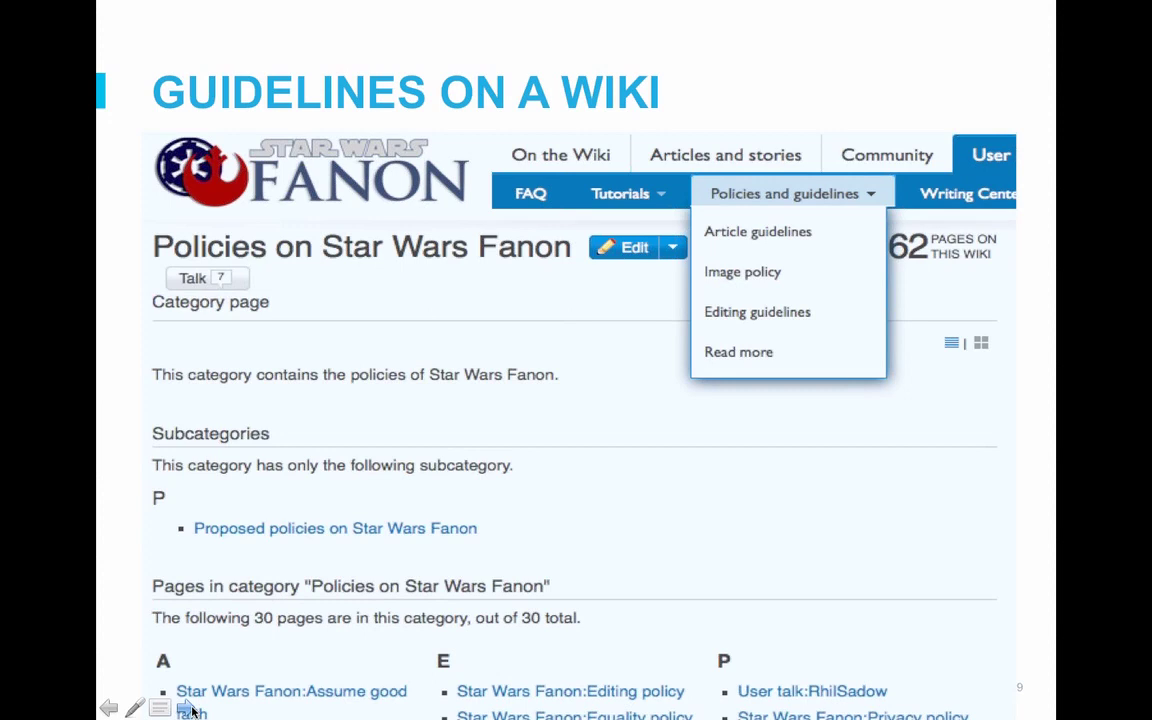
Step: Advance to slide 12, the Friendship is Magic Wiki page on writing about fiction
{"action": "left_click", "coordinate": [186, 708]}
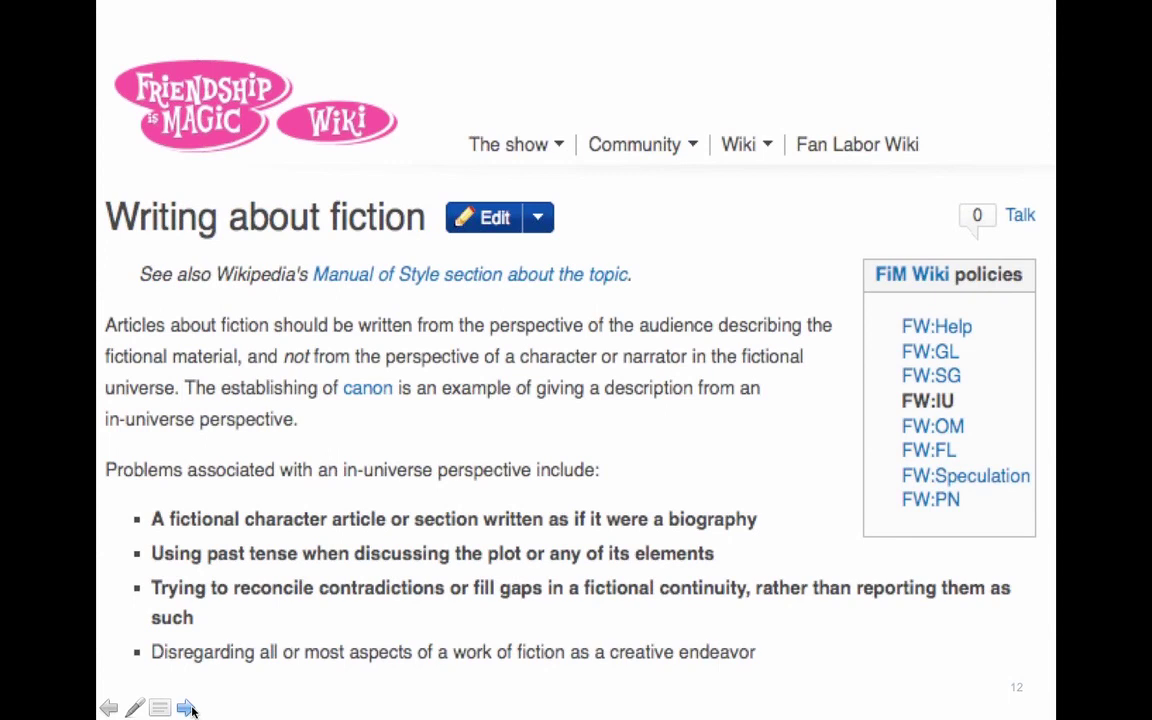
{"action": "left_click", "coordinate": [187, 708]}
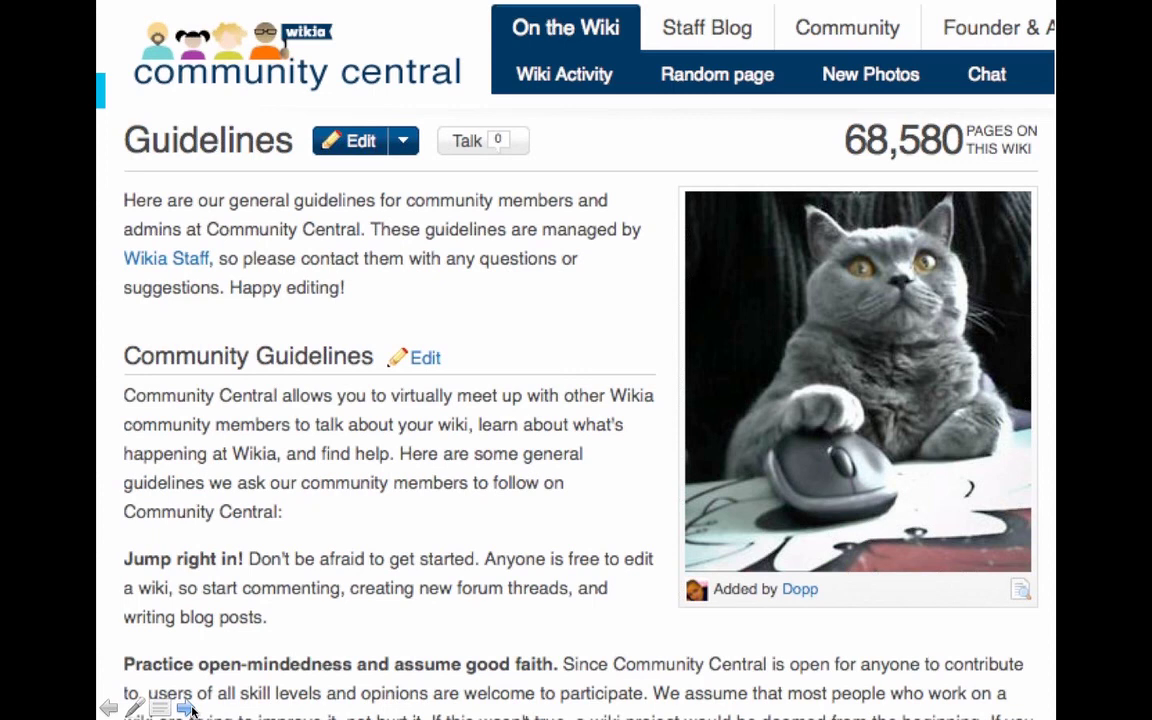
Step: Advance to slide 22, the Glee Wiki article and page creation guidelines
{"action": "left_click", "coordinate": [186, 708]}
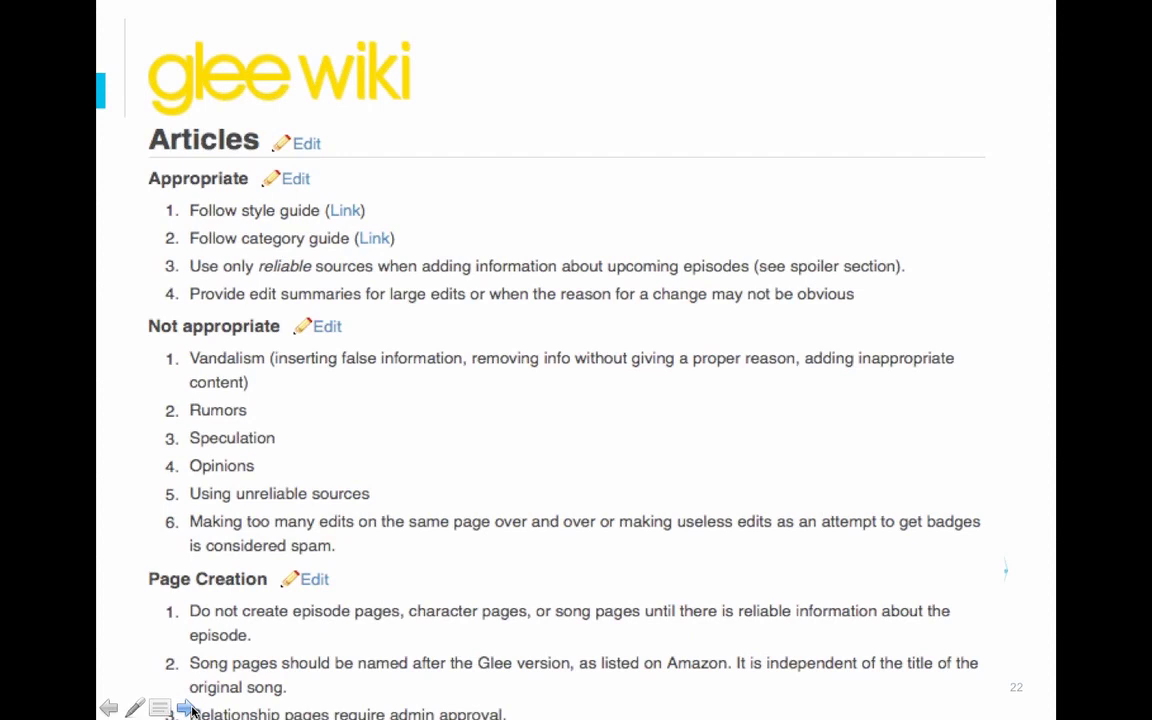
{"action": "left_click", "coordinate": [186, 708]}
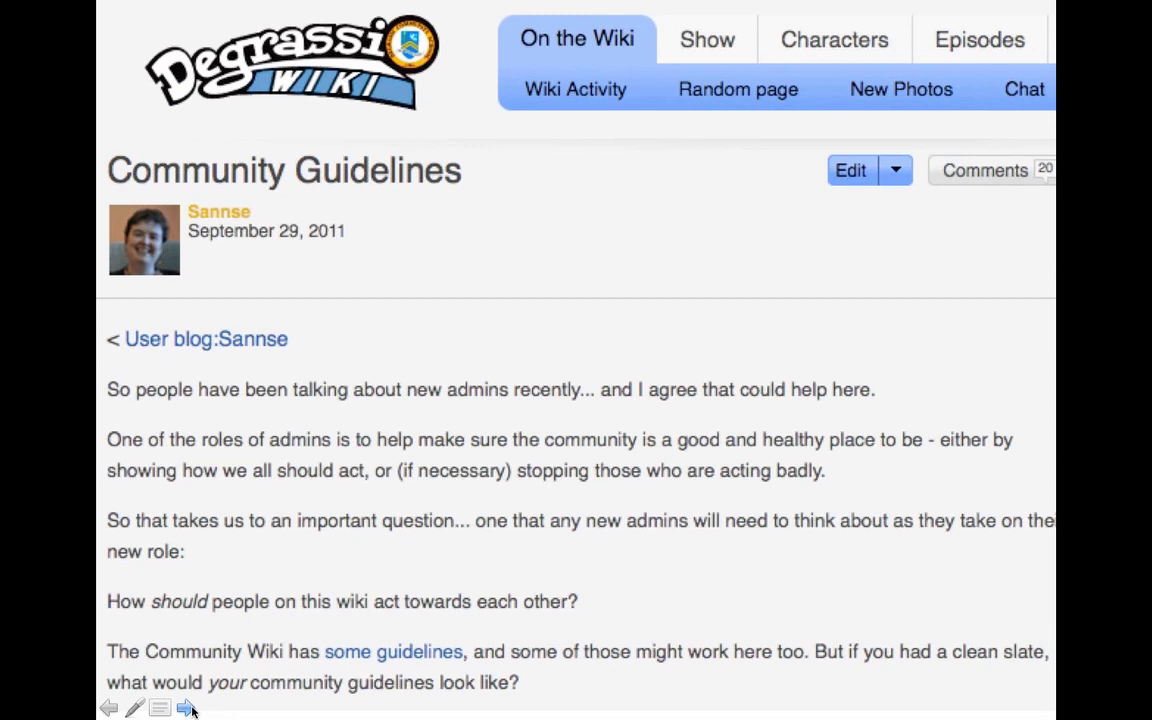
Step: Advance from the Degrassi Community Guidelines slide to slide 35, the DragonVale Wiki slide
{"action": "left_click", "coordinate": [186, 708]}
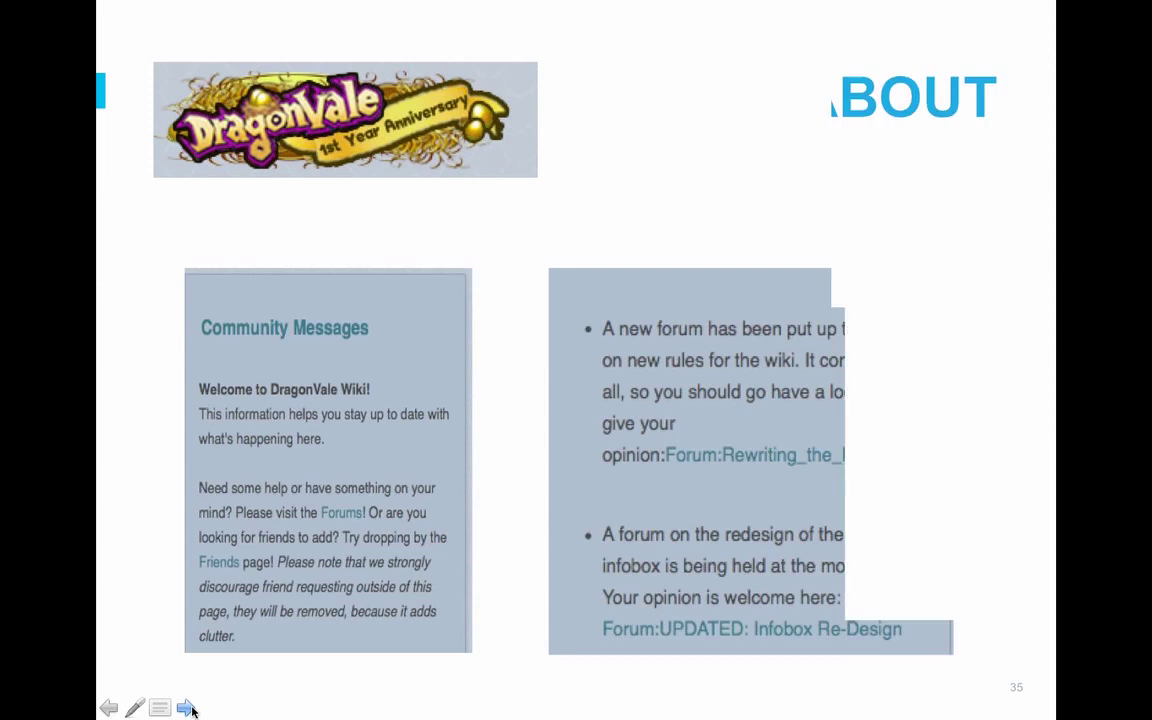
Step: Show the community reminder slide, then advance to slide 37, the closing Questions slide
{"action": "left_click", "coordinate": [186, 708]}
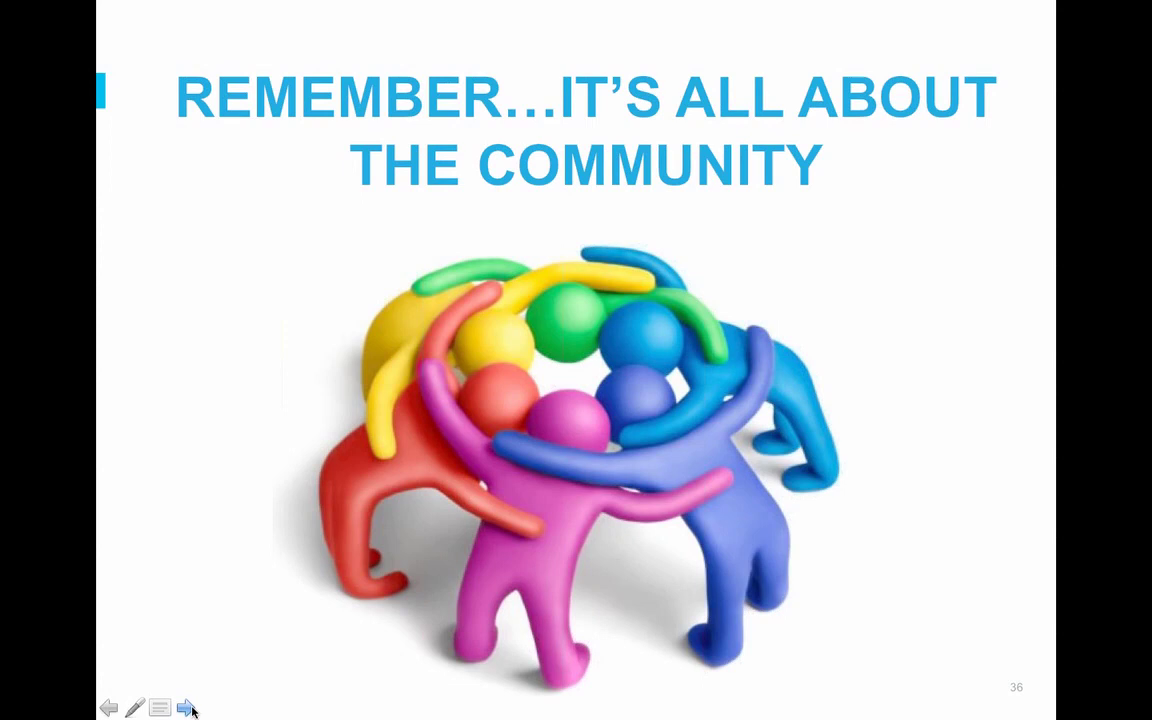
{"action": "left_click", "coordinate": [185, 708]}
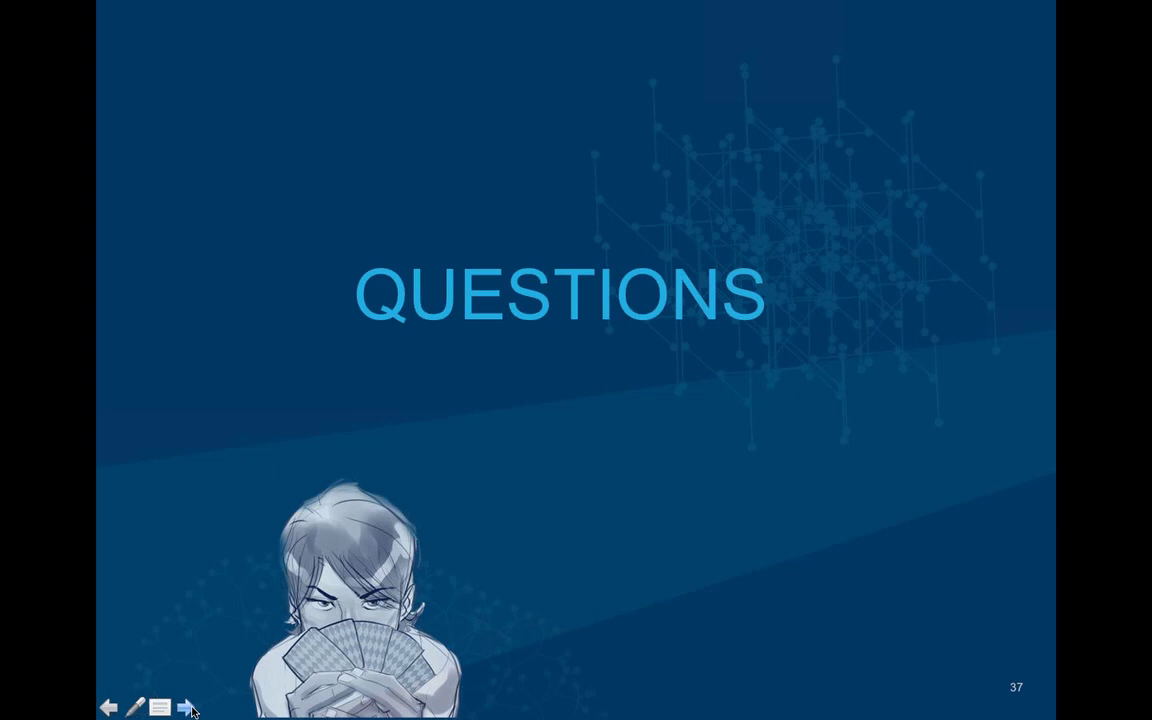
Step: Advance to the Upcoming Webinars & Past Recordings slide announcing the October 19th webinar
{"action": "left_click", "coordinate": [185, 706]}
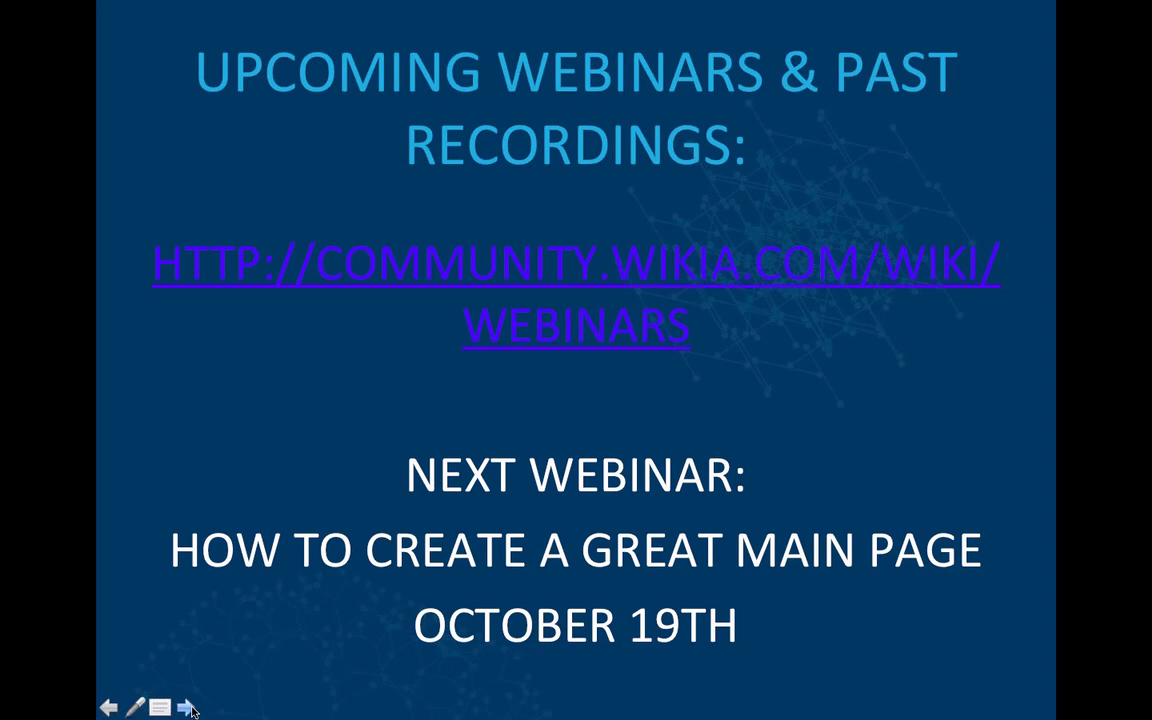
{"action": "left_click", "coordinate": [185, 707]}
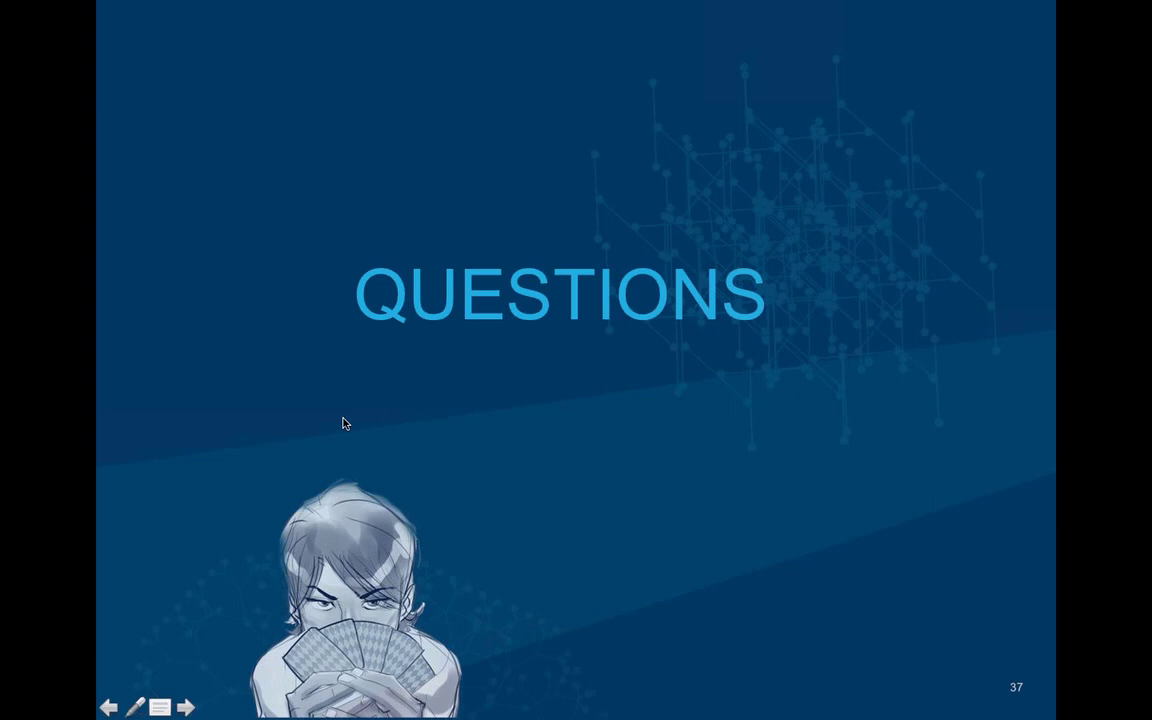
{"action": "mouse_move", "coordinate": [1110, 302]}
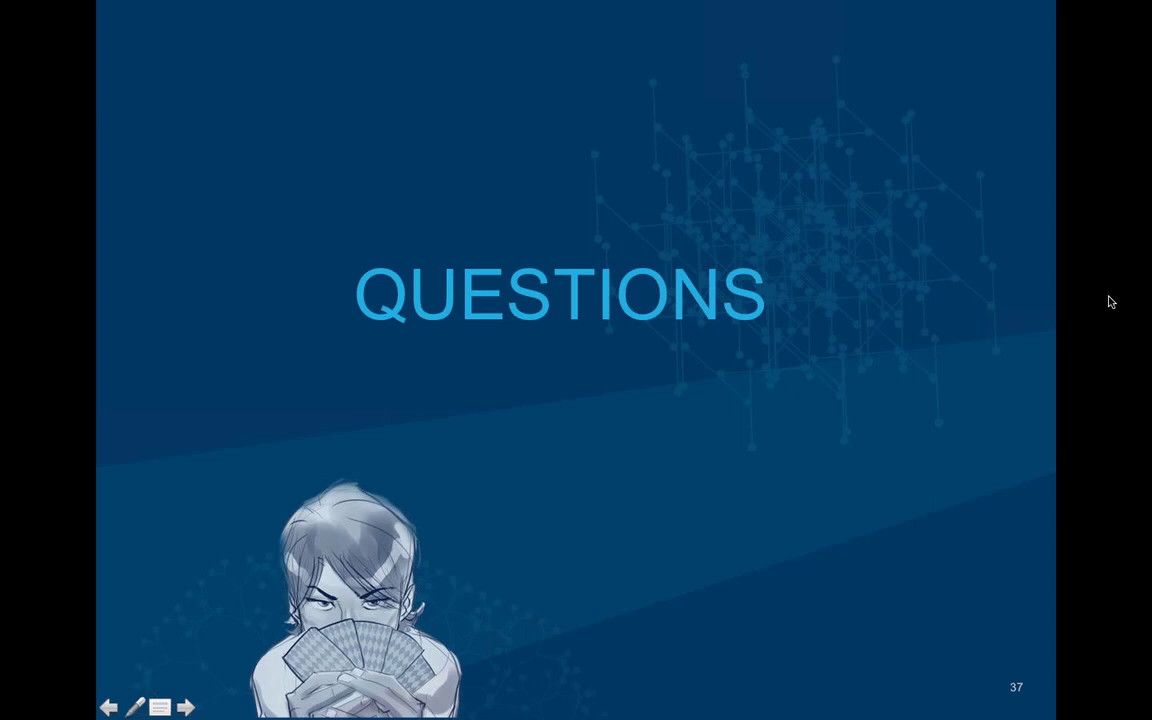
{"action": "mouse_move", "coordinate": [1114, 298]}
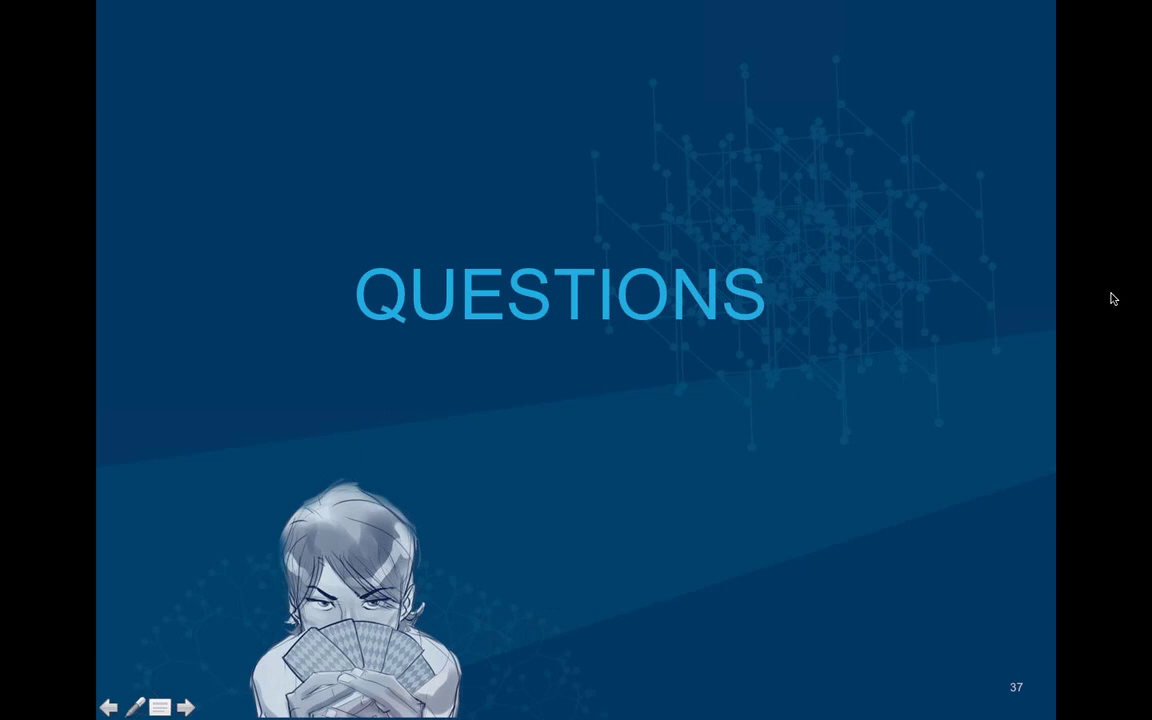
{"action": "mouse_move", "coordinate": [669, 357]}
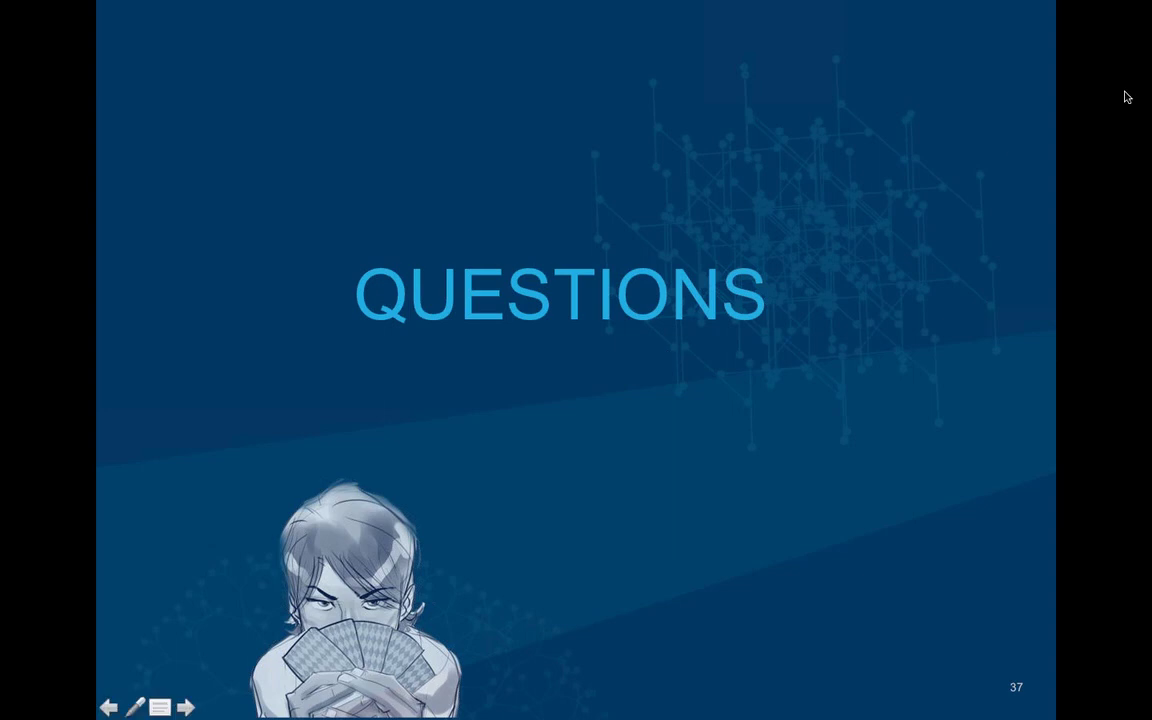
{"action": "mouse_move", "coordinate": [876, 213]}
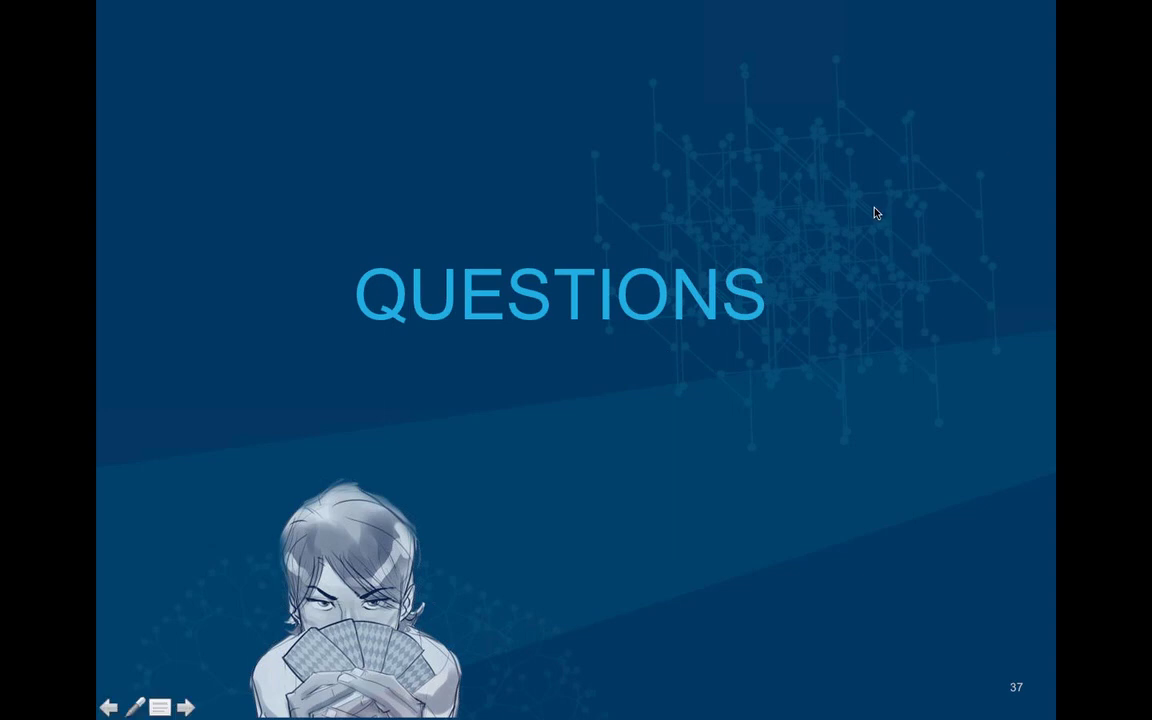
{"action": "mouse_move", "coordinate": [1110, 400]}
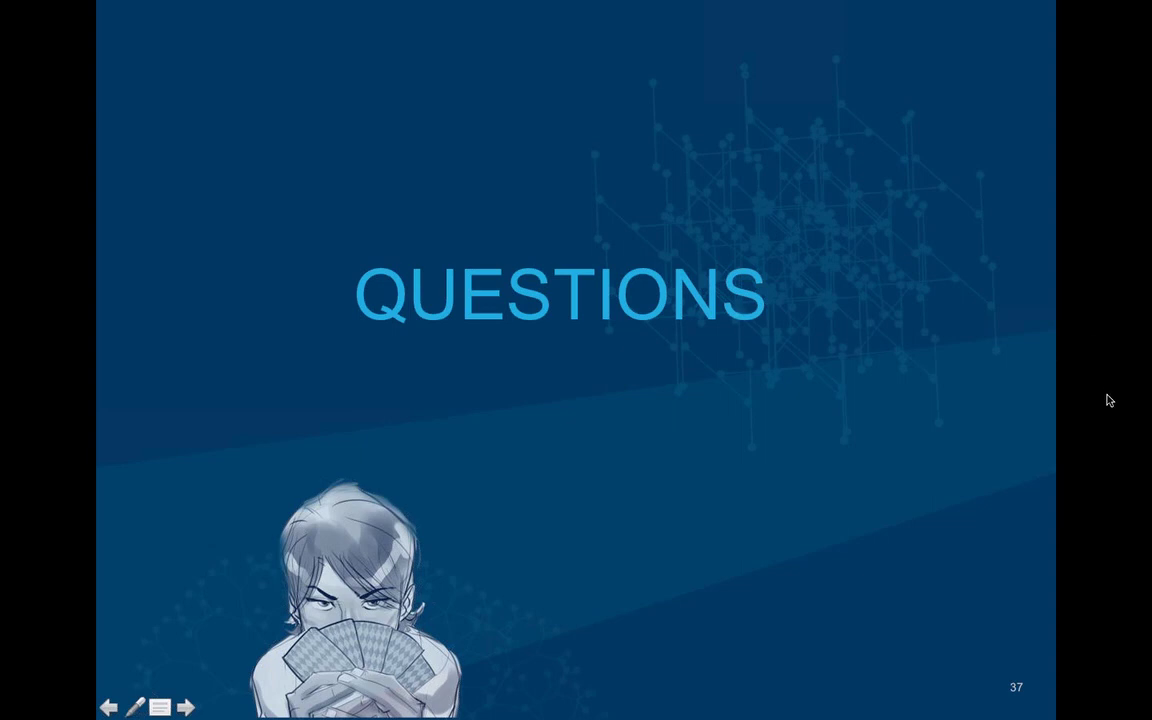
{"action": "mouse_move", "coordinate": [1100, 396]}
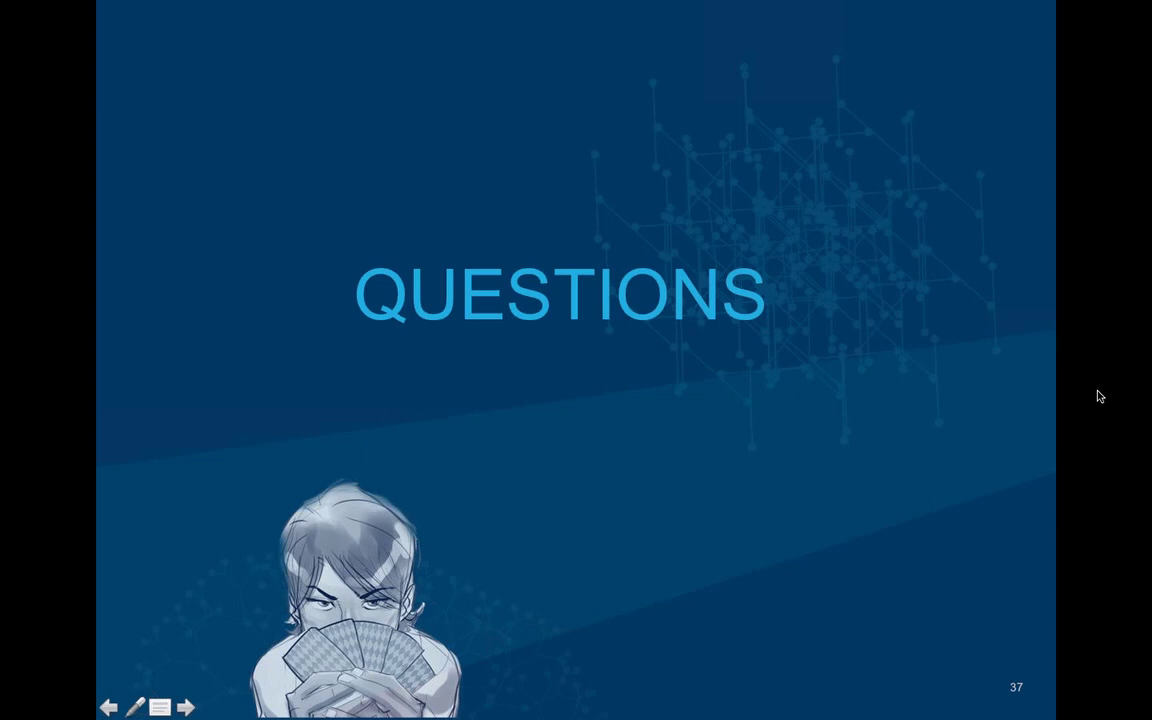
{"action": "mouse_move", "coordinate": [1009, 440]}
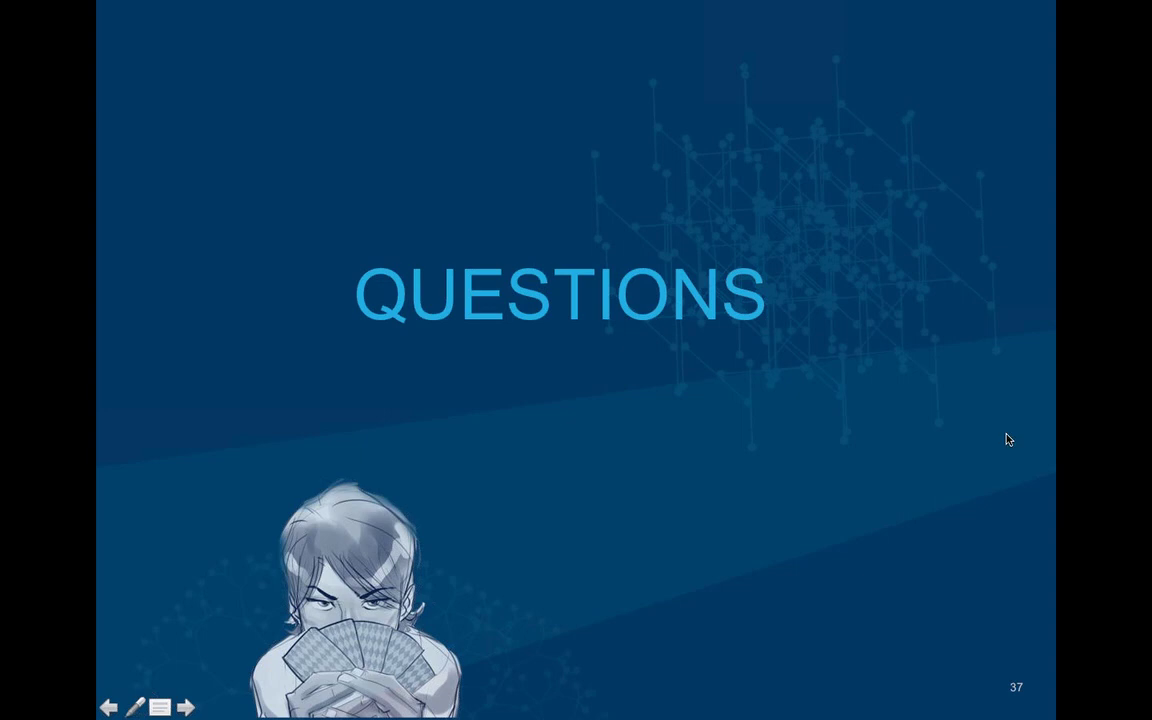
{"action": "mouse_move", "coordinate": [744, 445]}
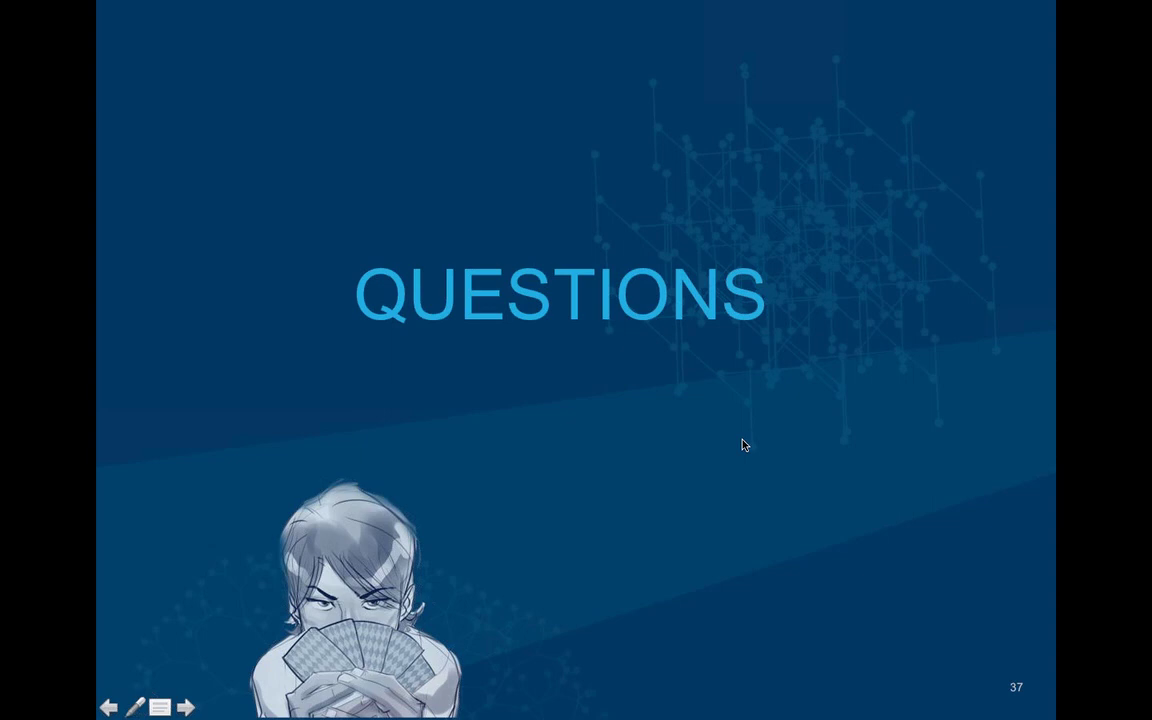
{"action": "mouse_move", "coordinate": [425, 496]}
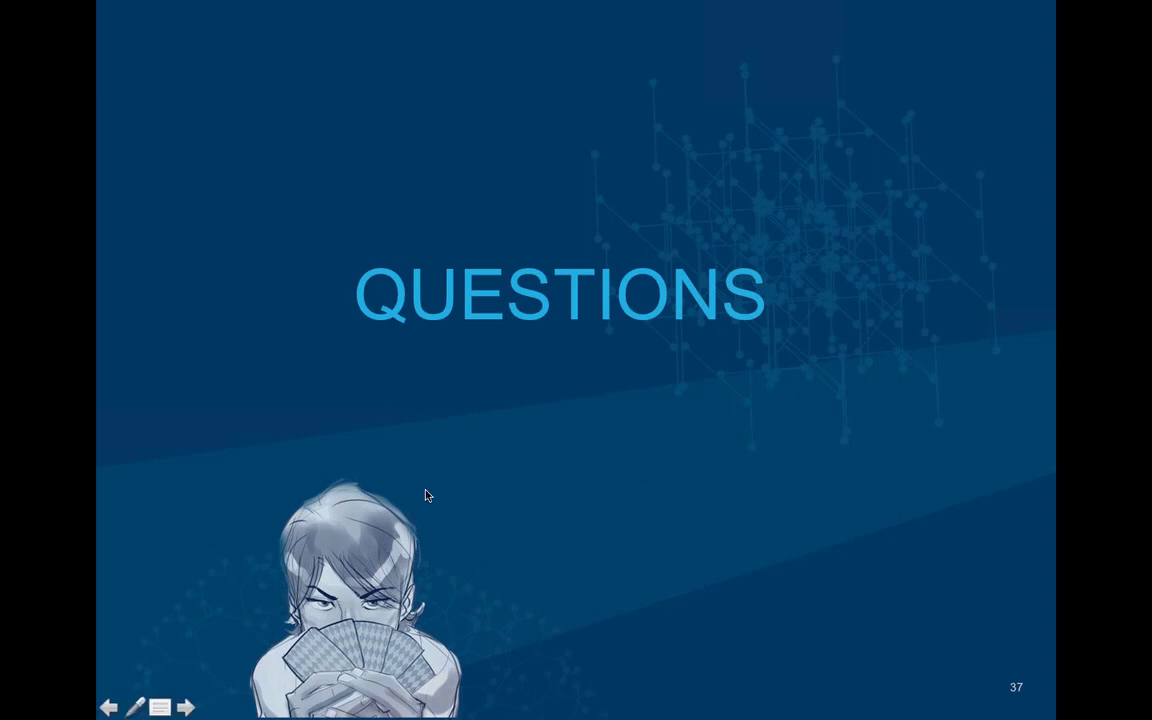
Step: Return to the Upcoming Webinars slide naming the October 19th main page webinar
{"action": "left_click", "coordinate": [185, 707]}
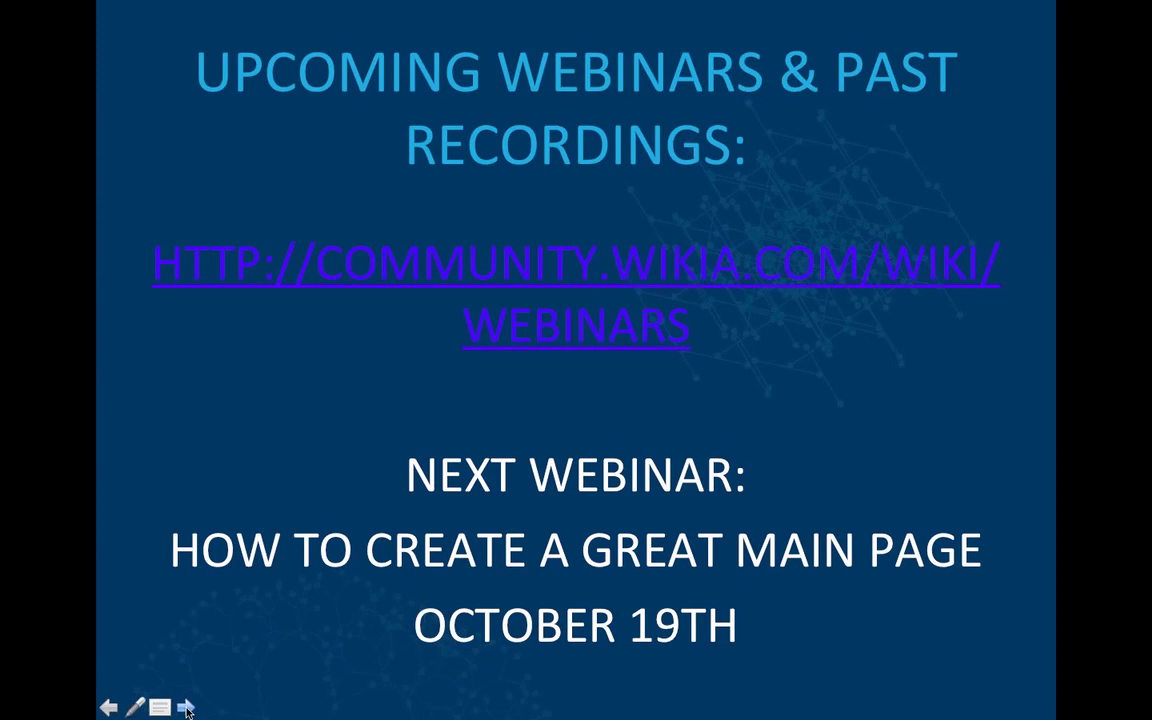
{"action": "mouse_move", "coordinate": [944, 89]}
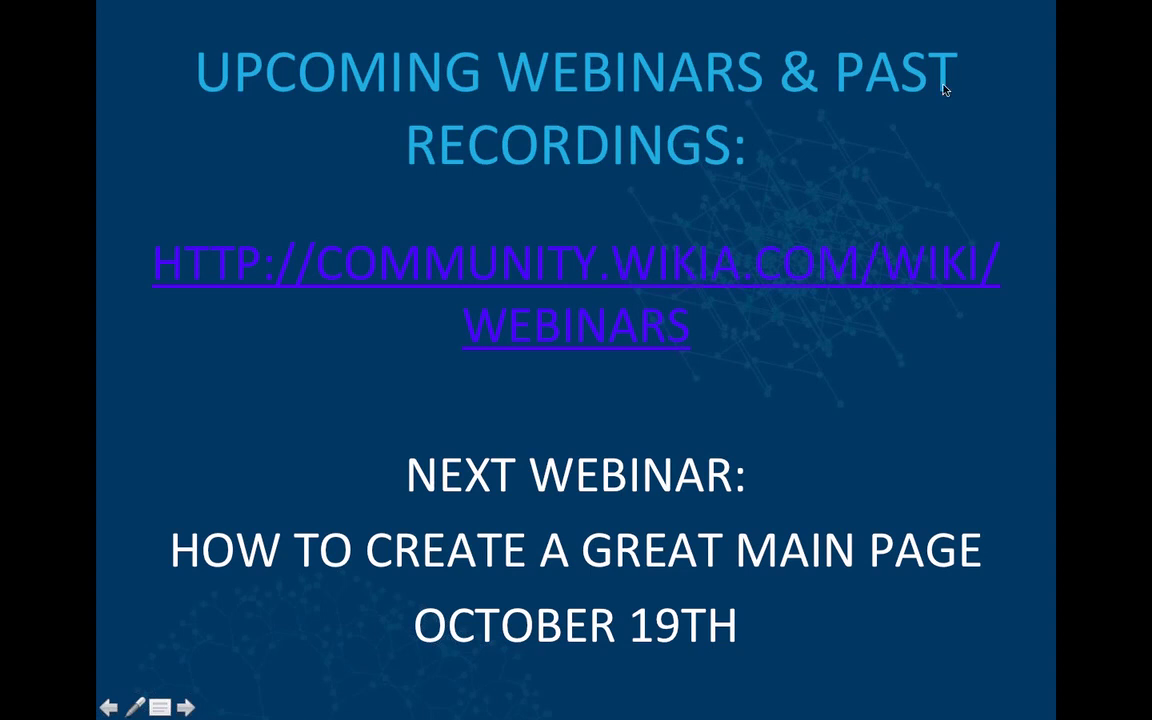
{"action": "mouse_move", "coordinate": [903, 128]}
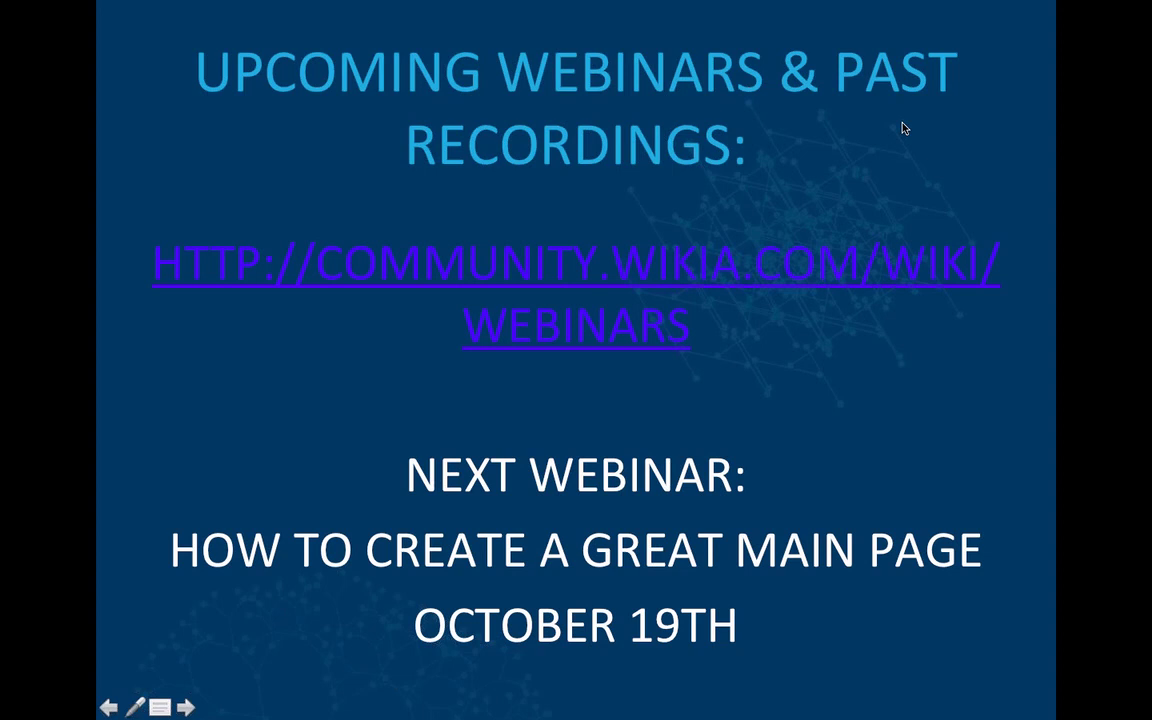
{"action": "mouse_move", "coordinate": [925, 133]}
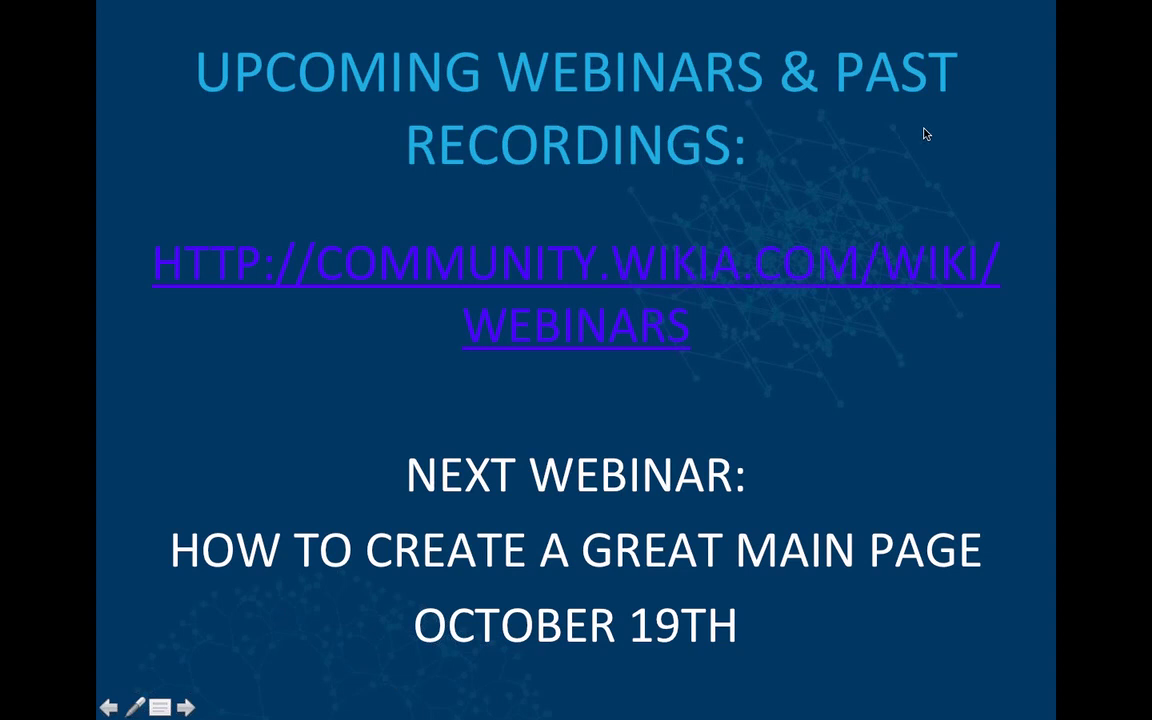